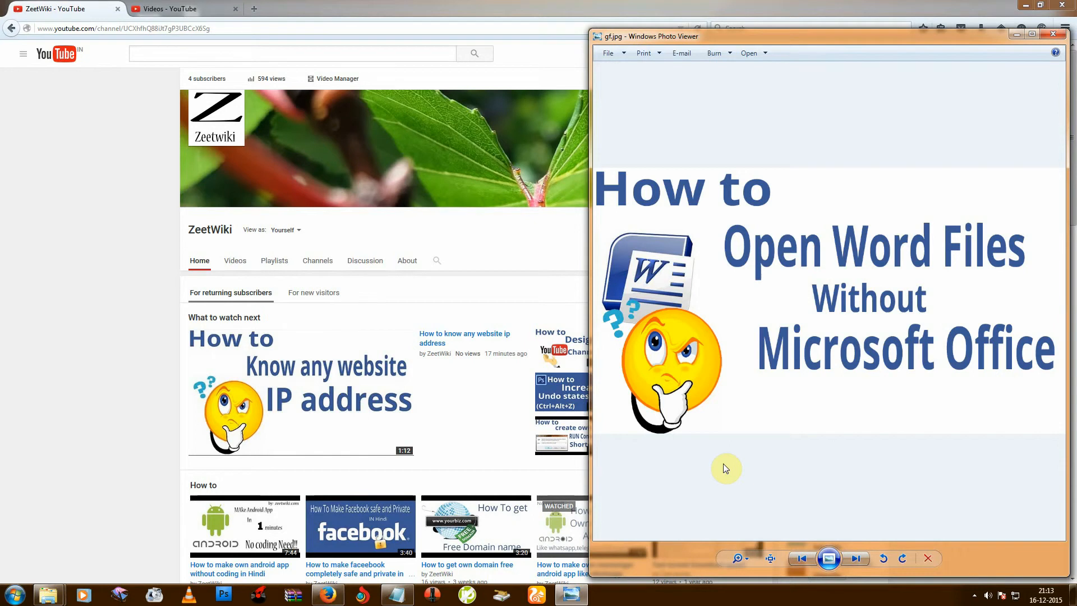
mouse_move(722, 477)
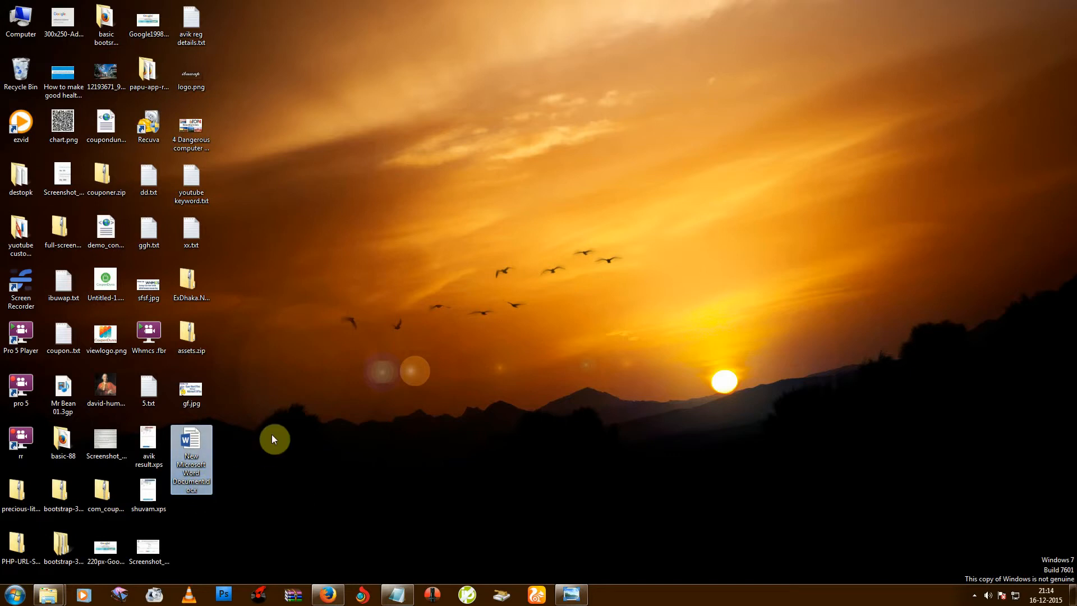
click(191, 458)
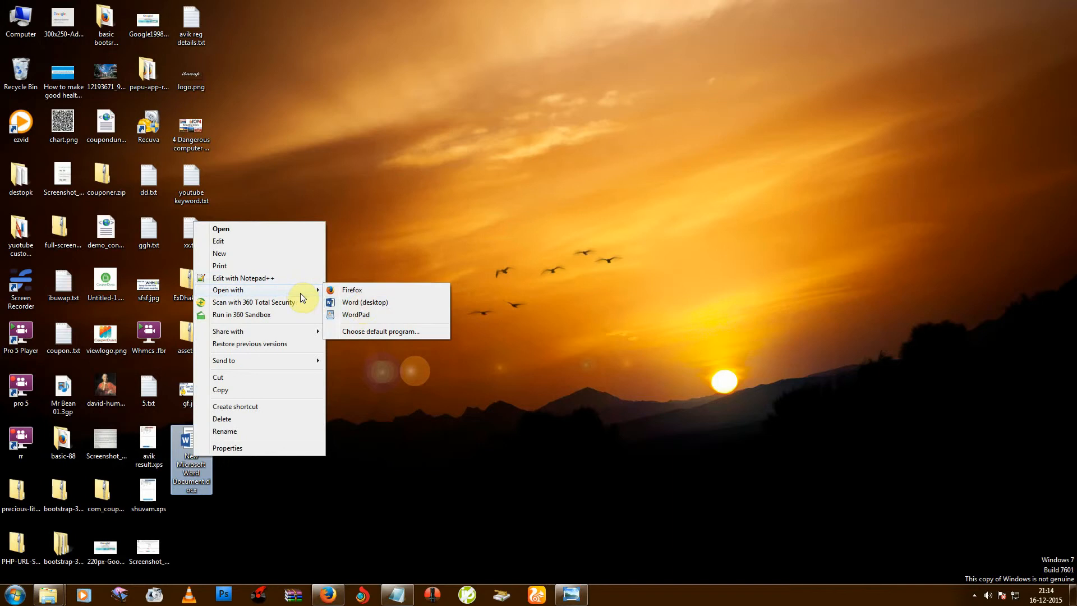
mouse_move(299, 434)
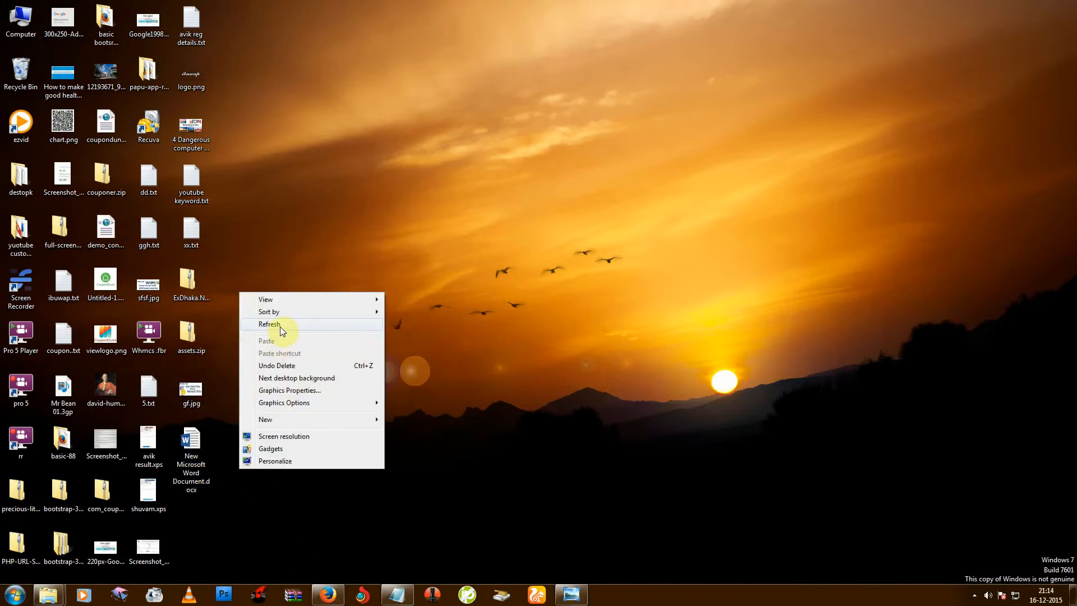
click(270, 324)
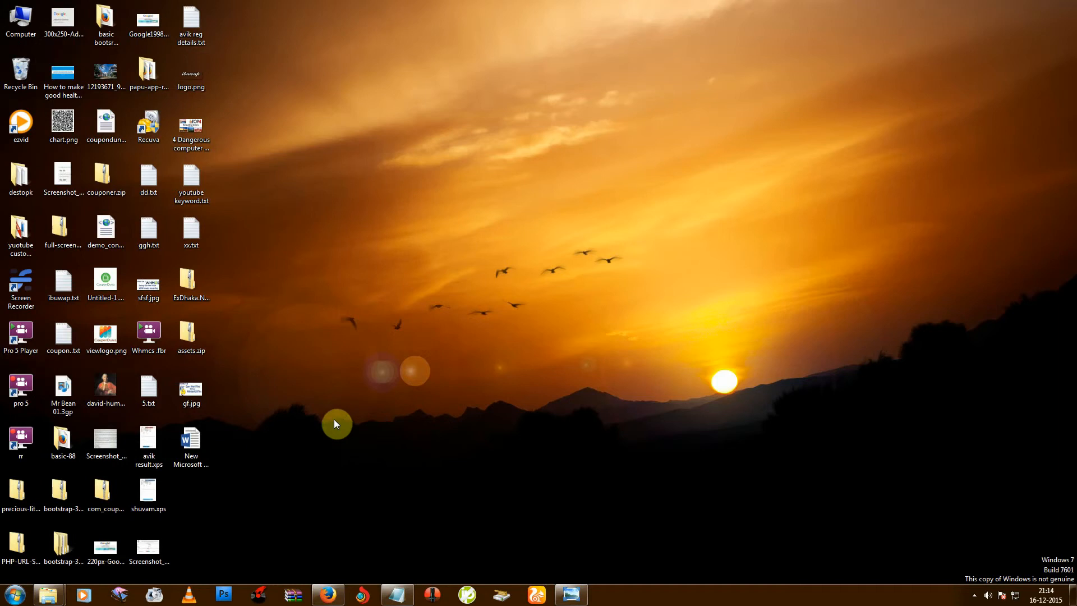
- Search the Start Menu for 'wordpad' to find the WordPad program
click(13, 595)
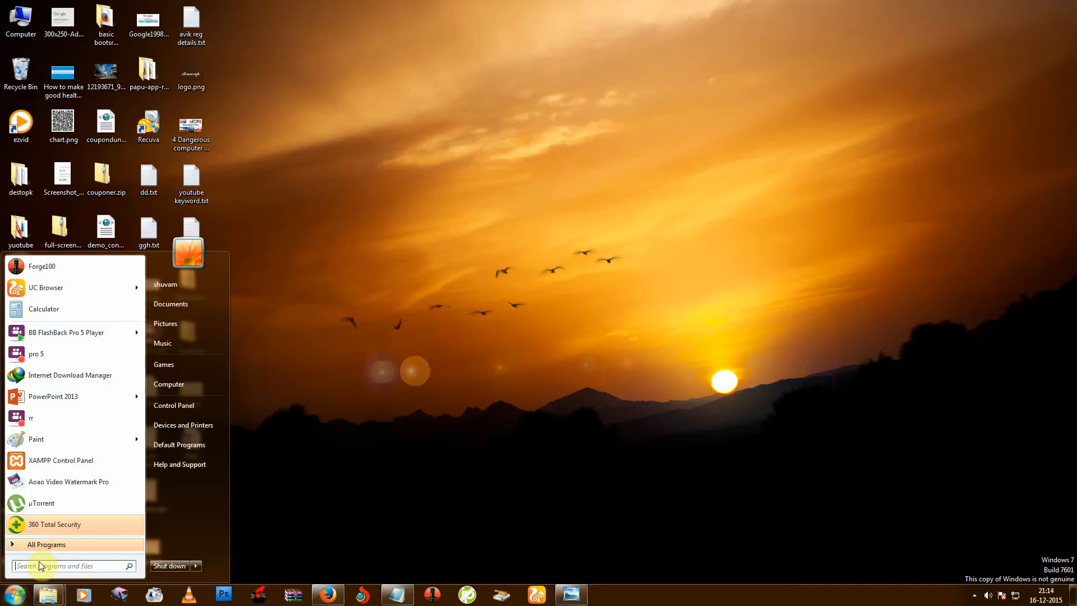
text(wordp)
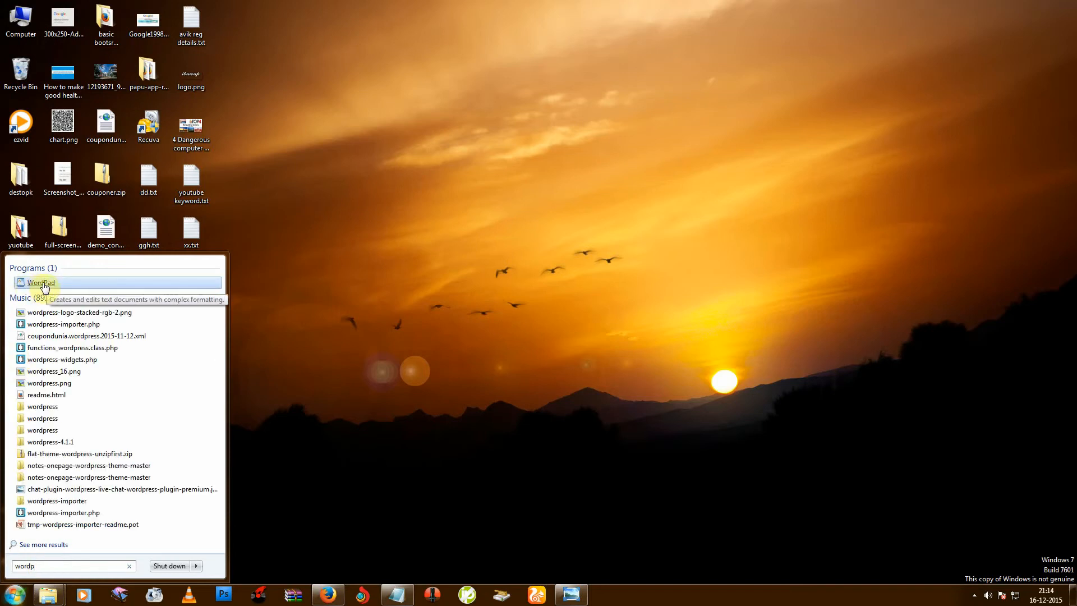
mouse_move(92, 285)
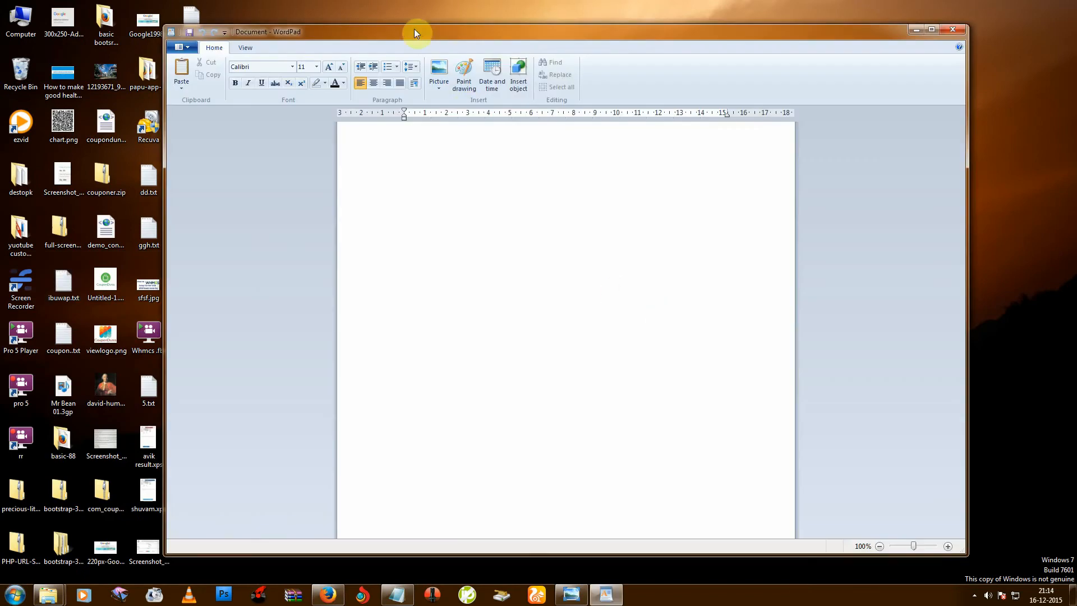
- Open 'New Microsoft Word Document.docx' from the Desktop in WordPad
click(180, 47)
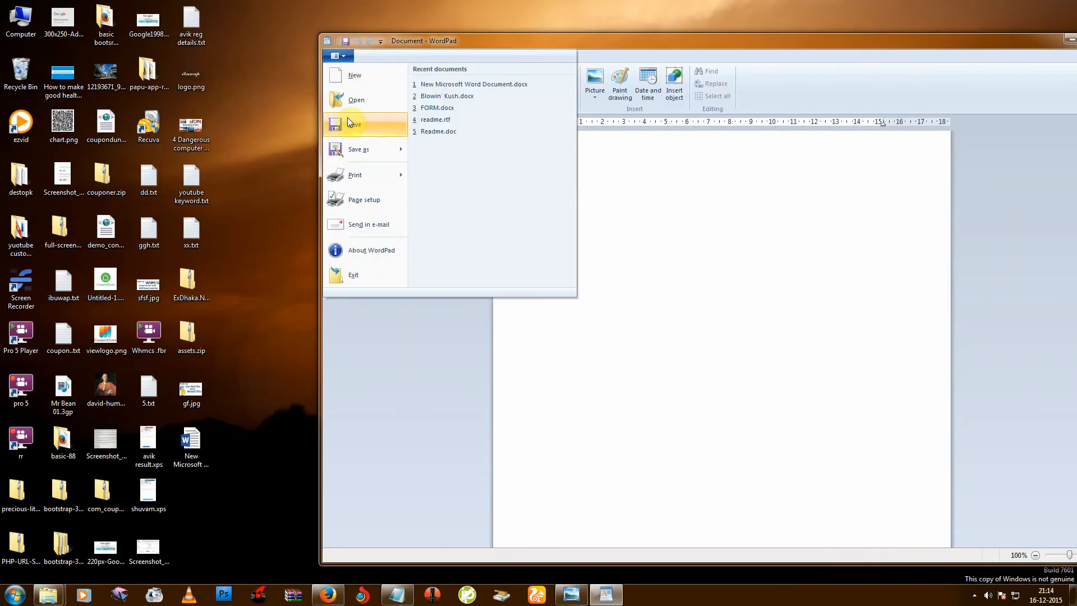
click(356, 100)
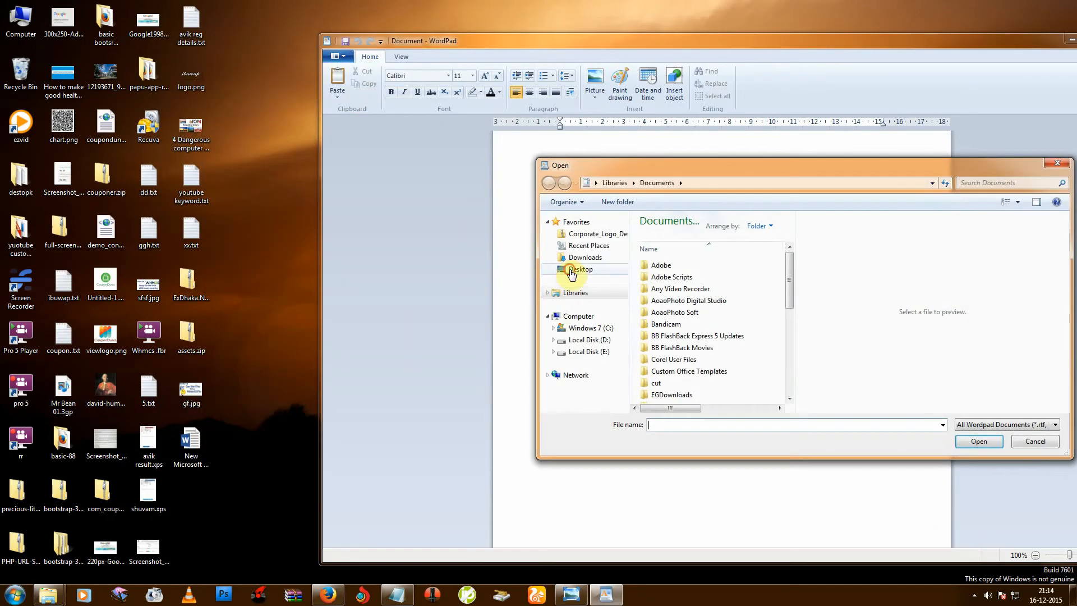
click(580, 268)
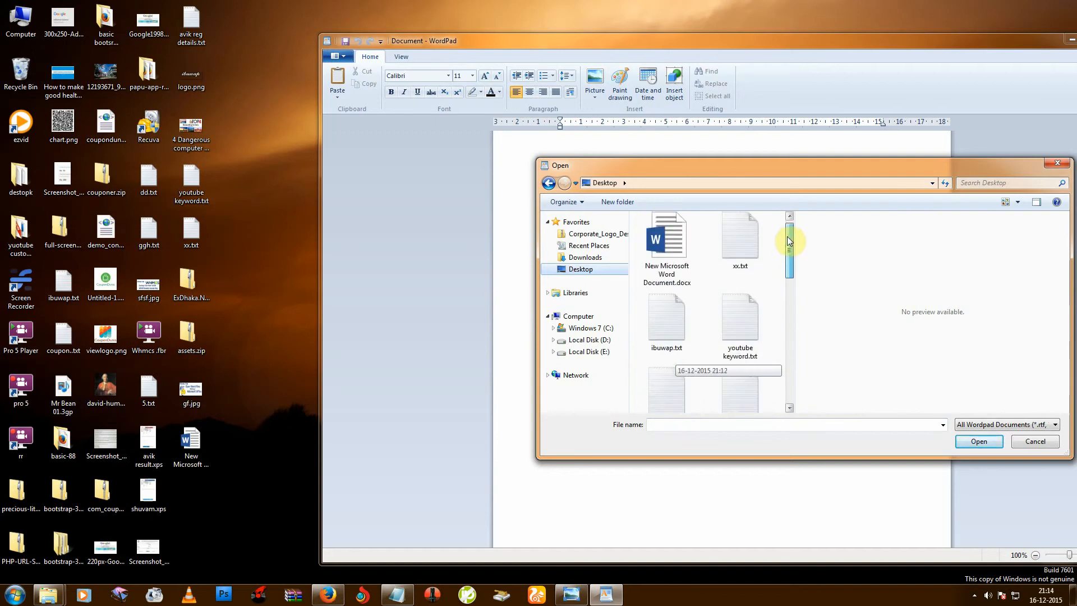
click(665, 240)
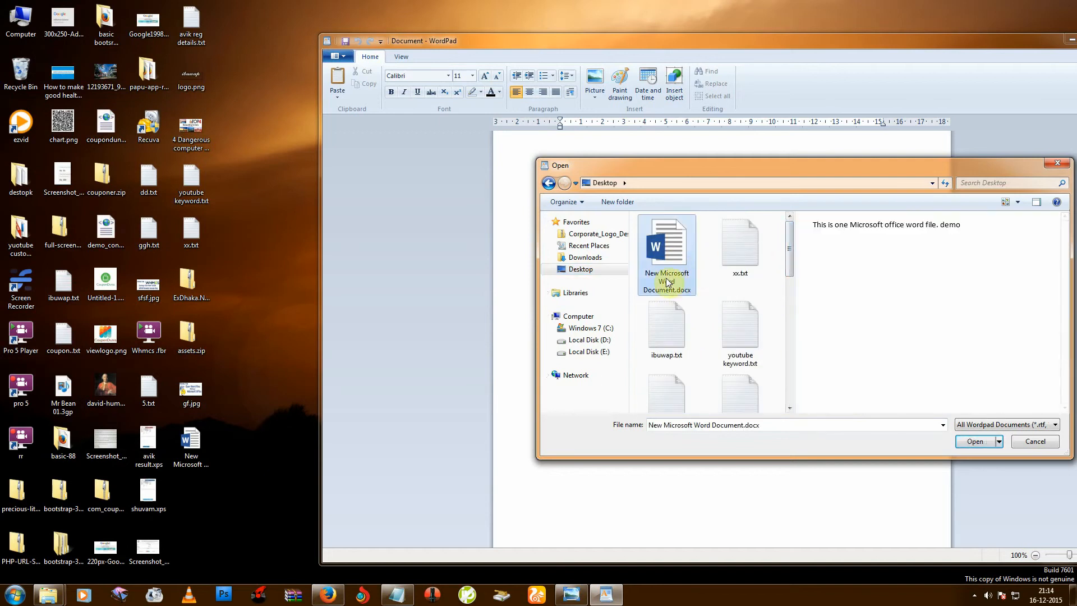
click(975, 441)
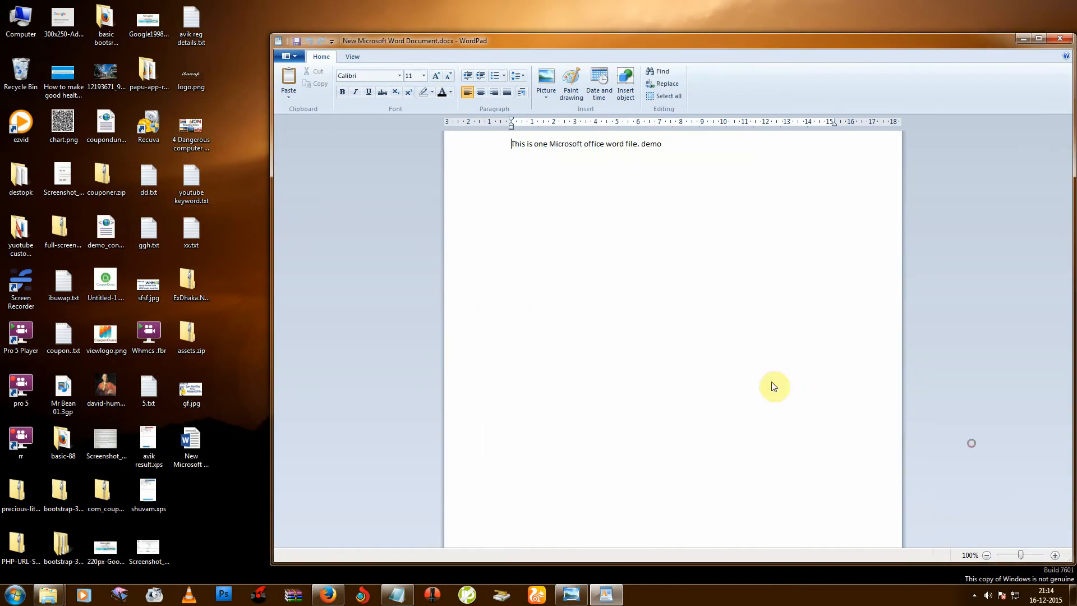
mouse_move(536, 187)
text(.)
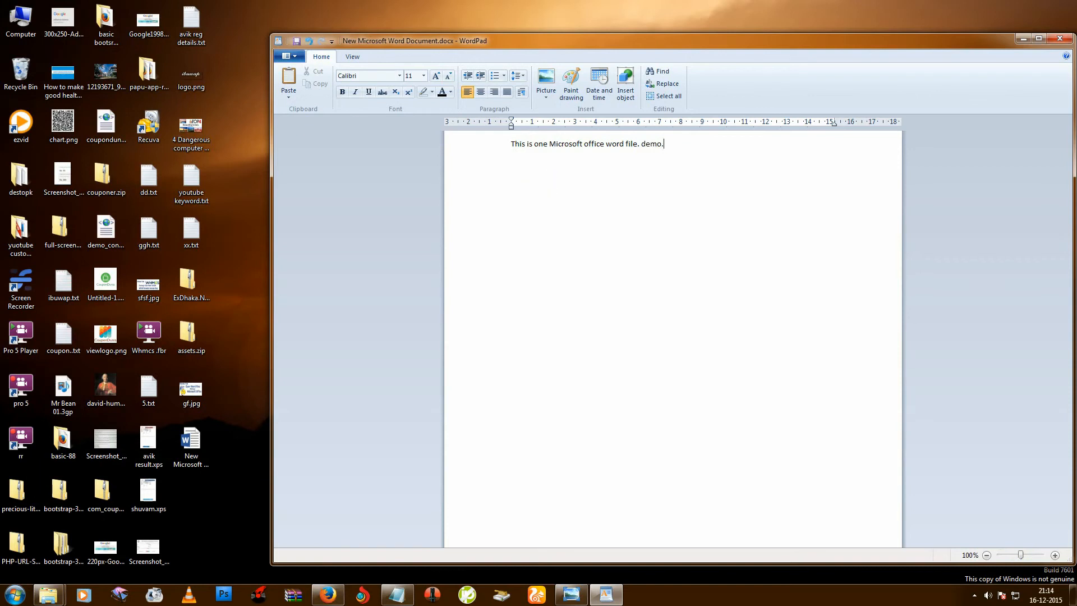
- Append 'ddy' to the sentence, save the document, and close WordPad
text(ddy)
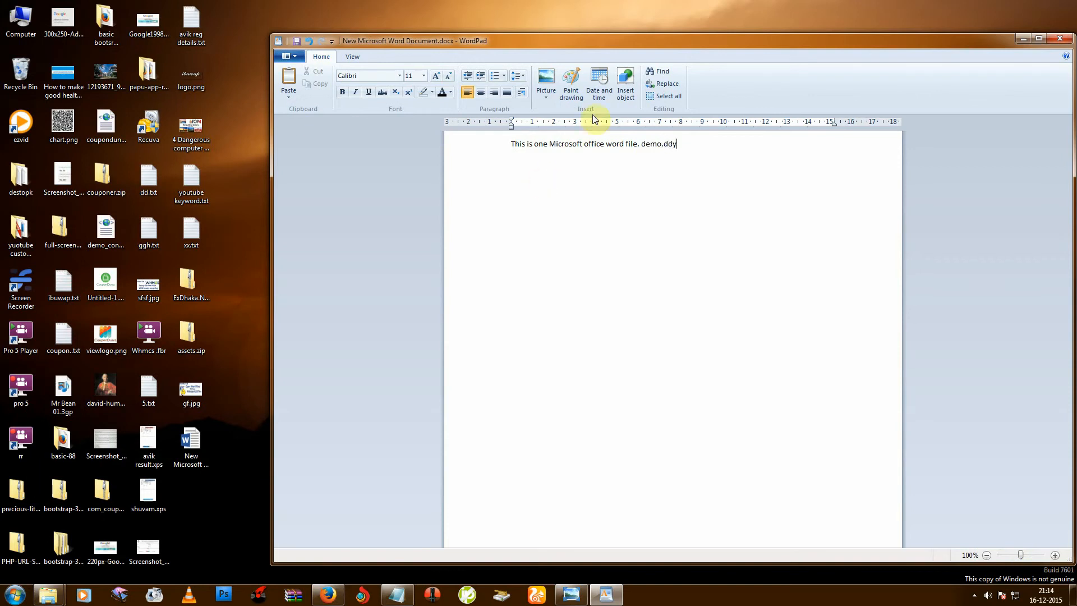
click(288, 56)
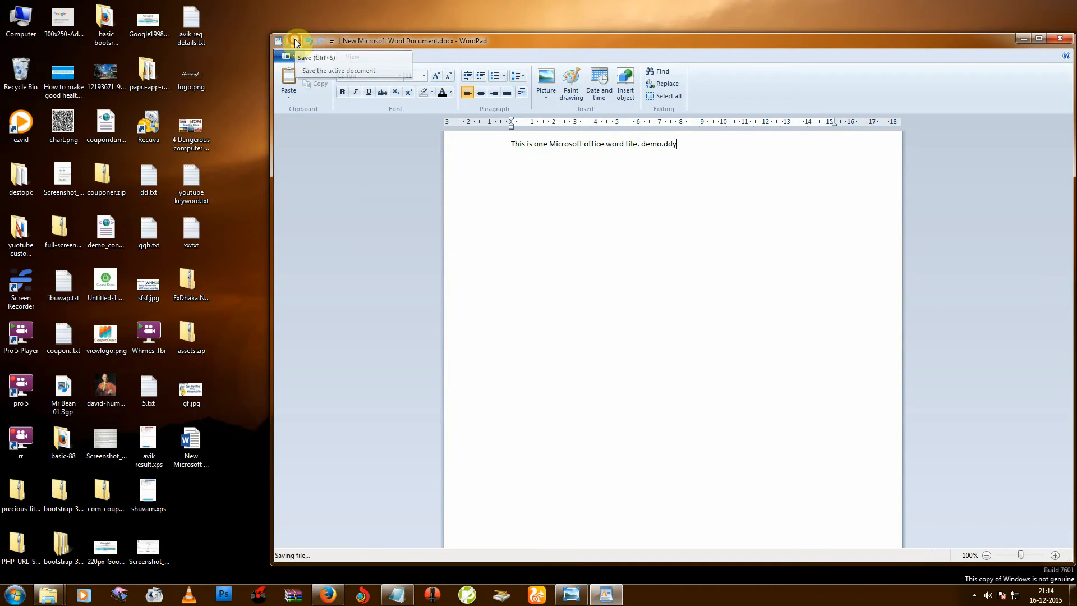
click(279, 41)
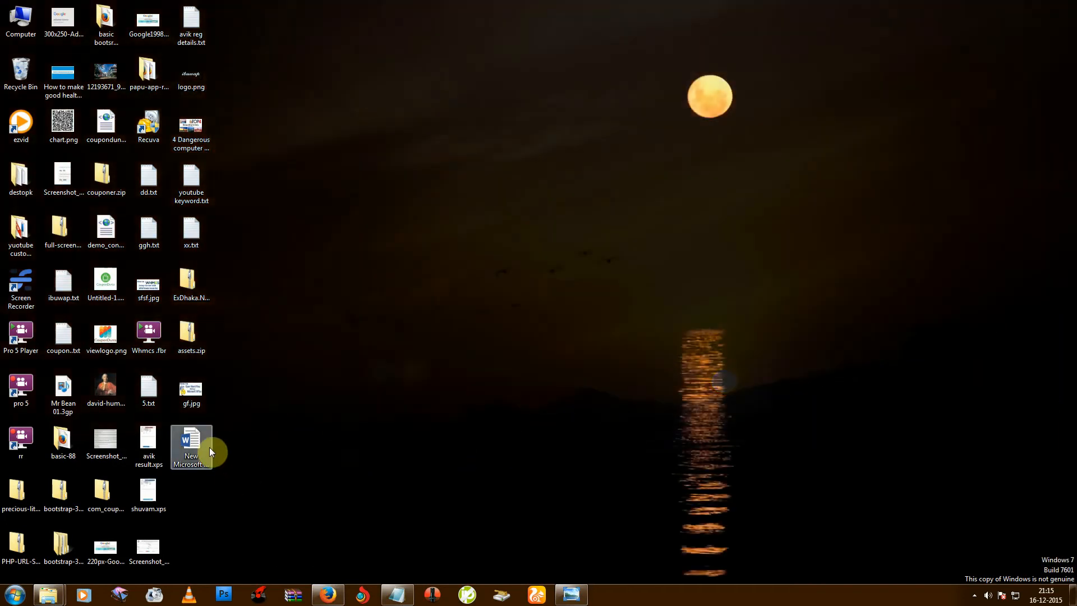
click(190, 445)
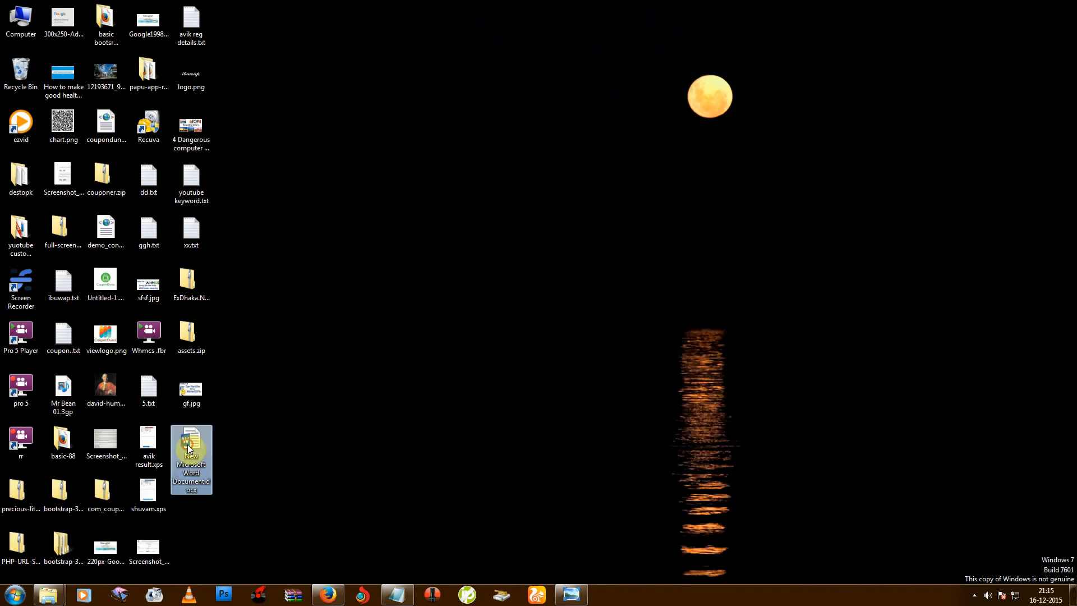
double_click(191, 459)
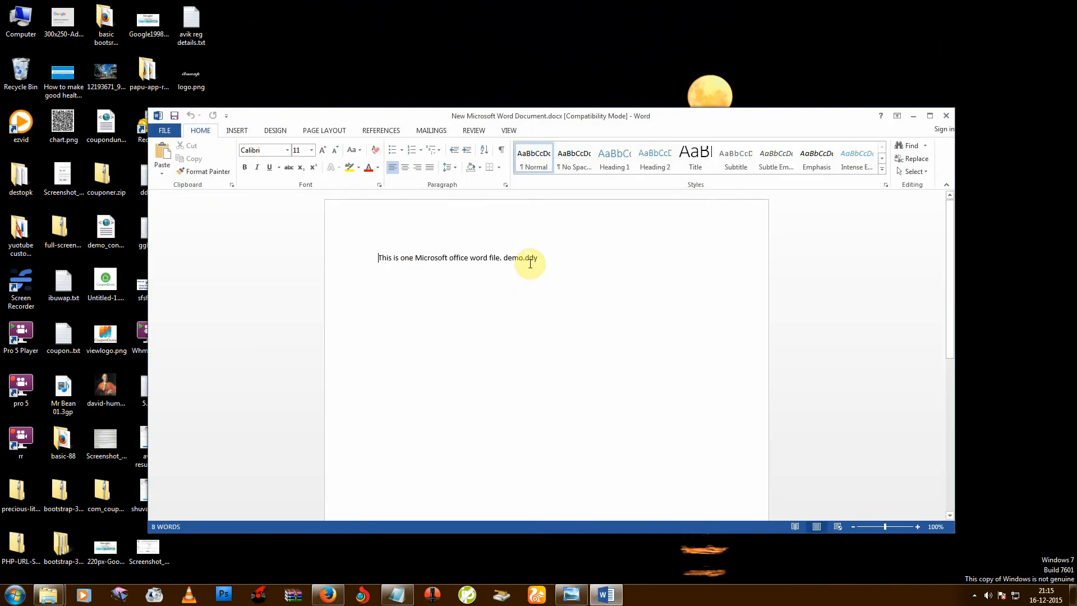
double_click(524, 258)
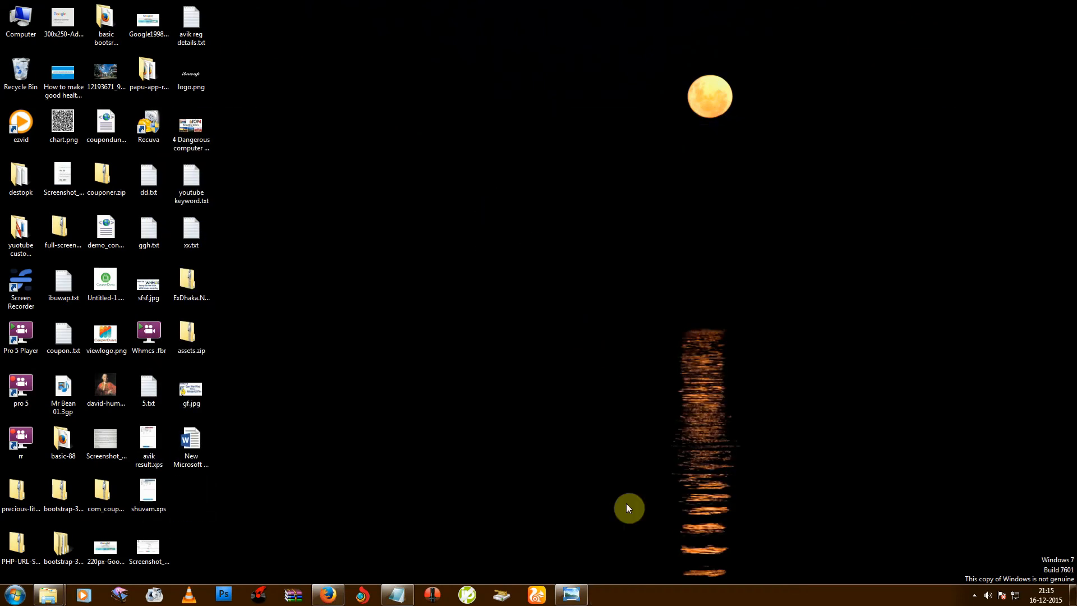
click(191, 447)
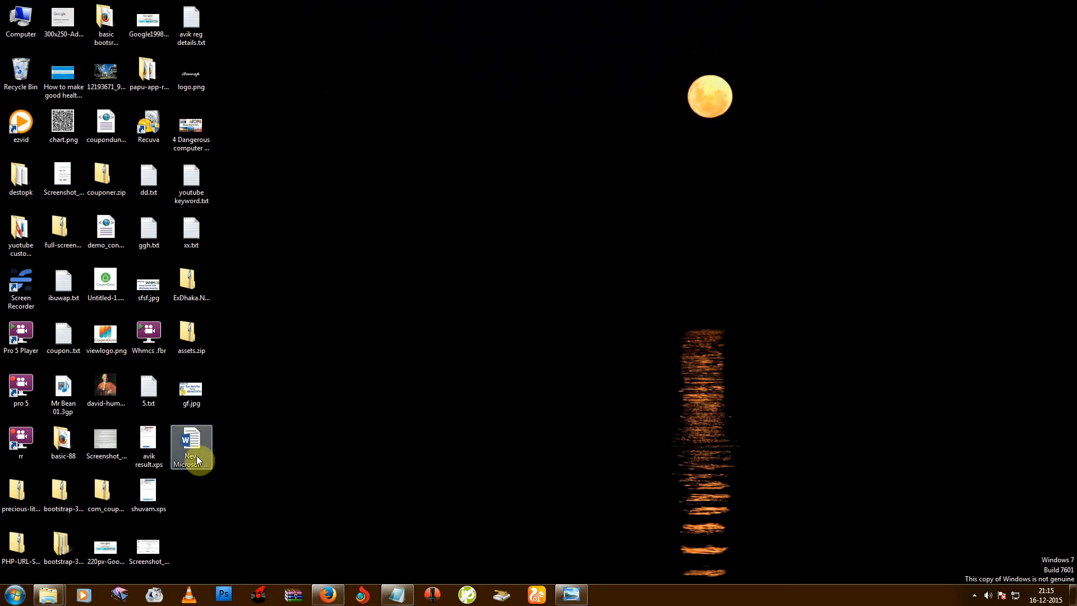
mouse_move(211, 480)
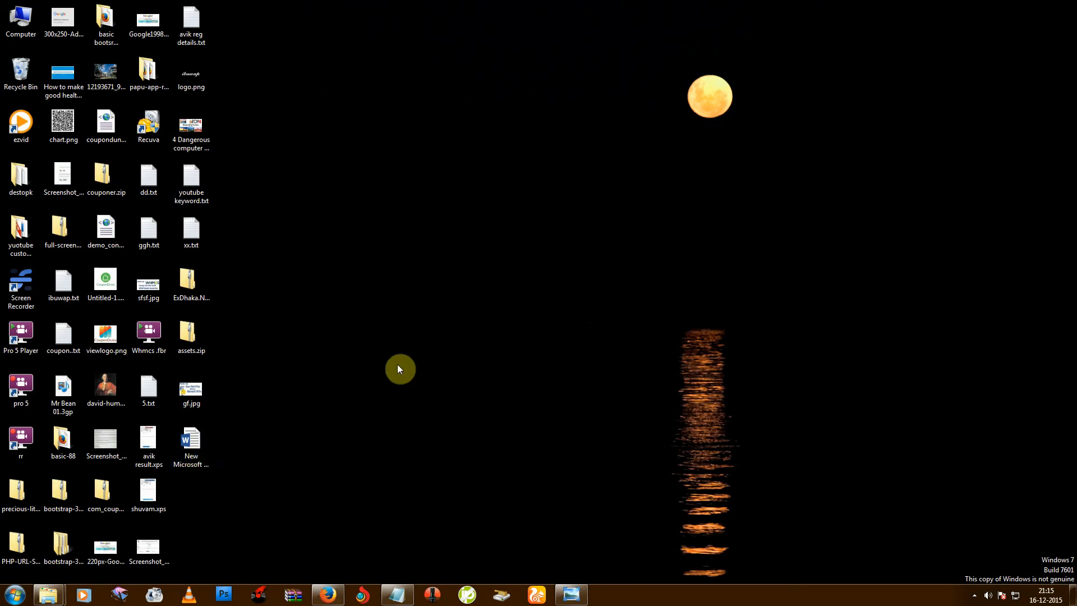
mouse_move(824, 453)
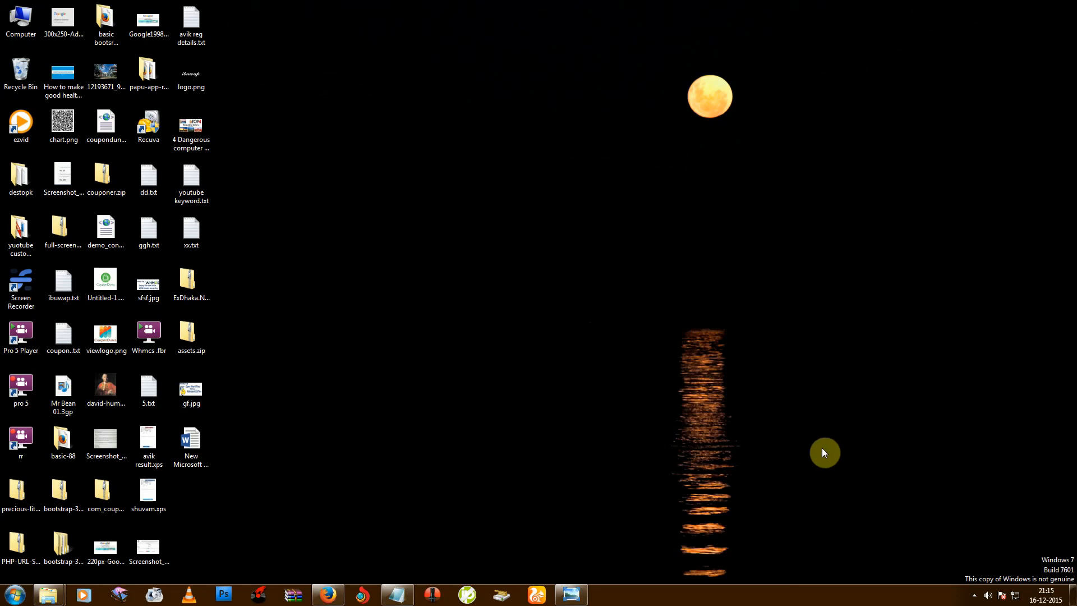
click(970, 596)
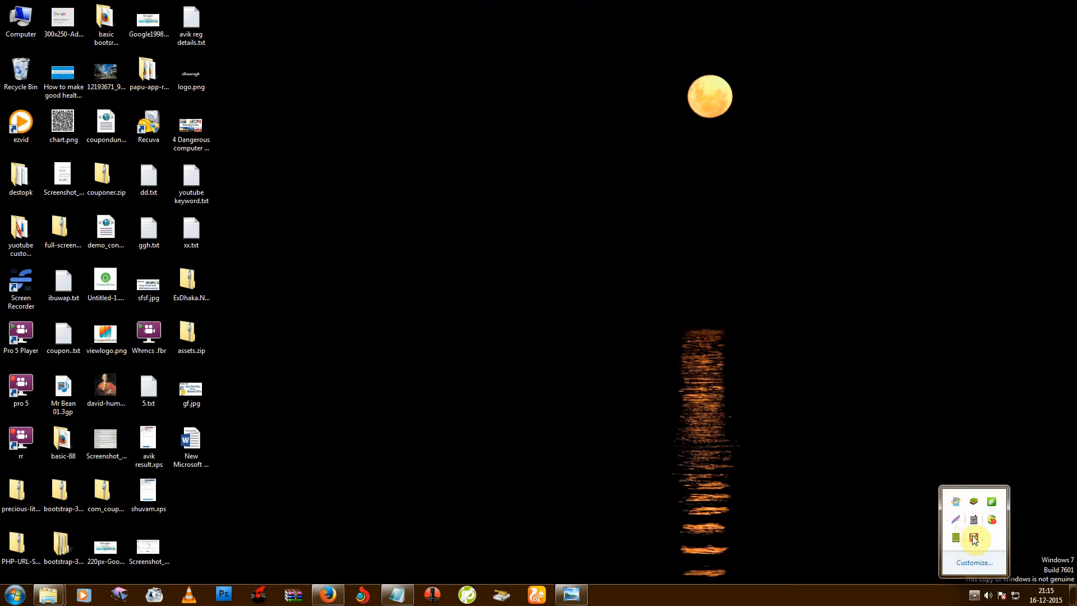